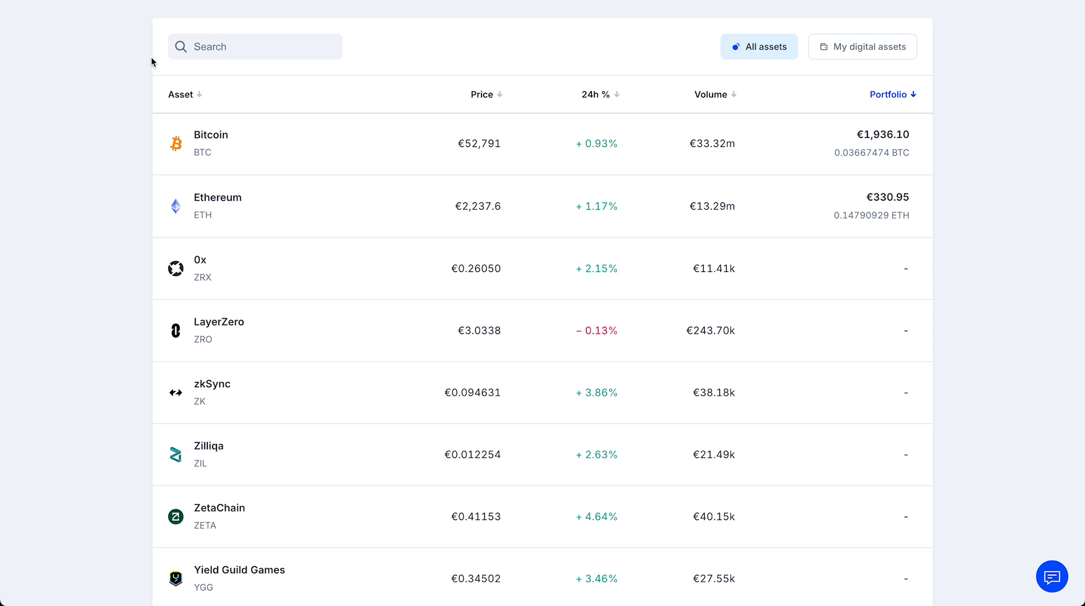
Search the asset list for 'xrp' and open the Ripple (XRP) trade page.
{"action": "left_click", "coordinate": [254, 46]}
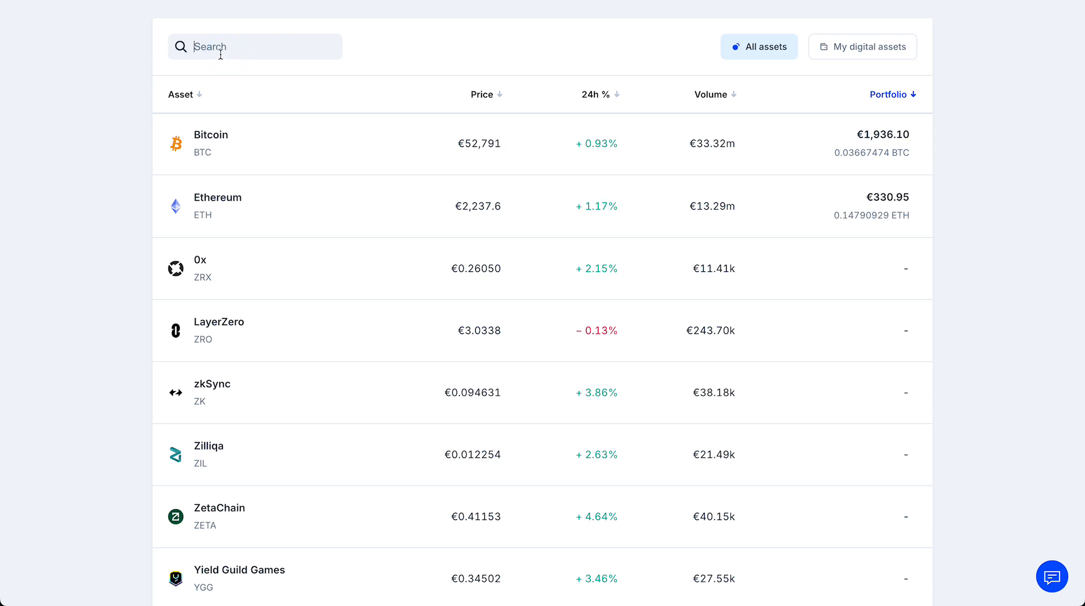
{"action": "type", "text": "xrp"}
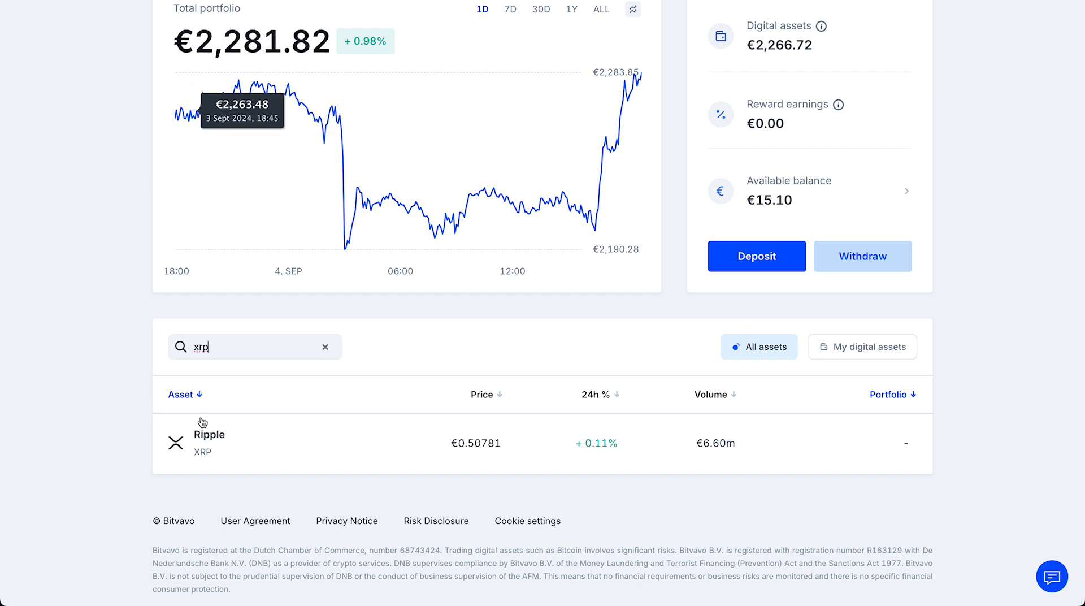
{"action": "left_click", "coordinate": [208, 442]}
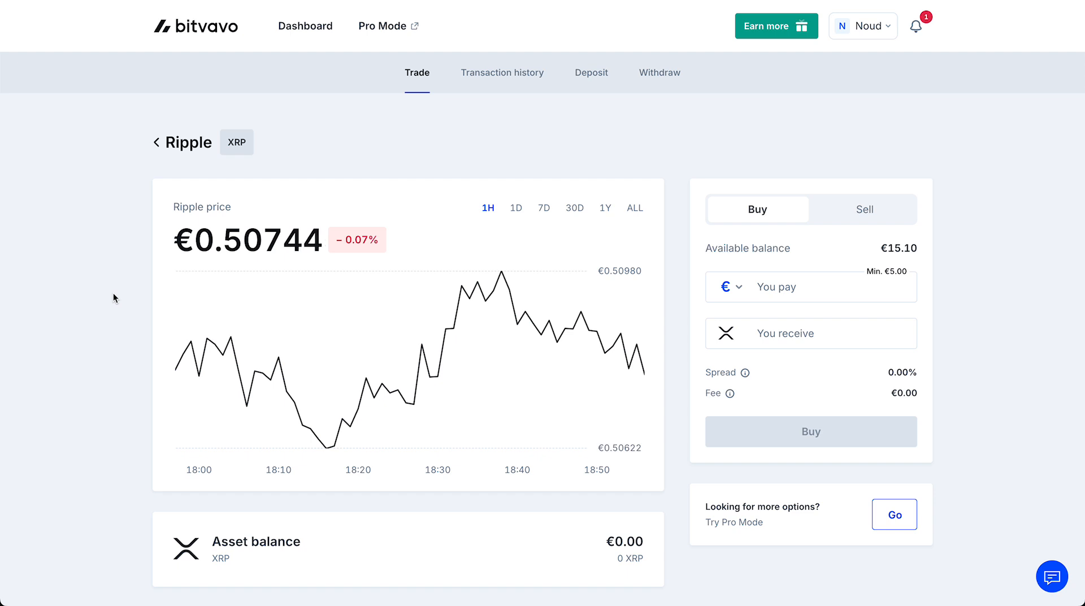
{"action": "mouse_move", "coordinate": [188, 280]}
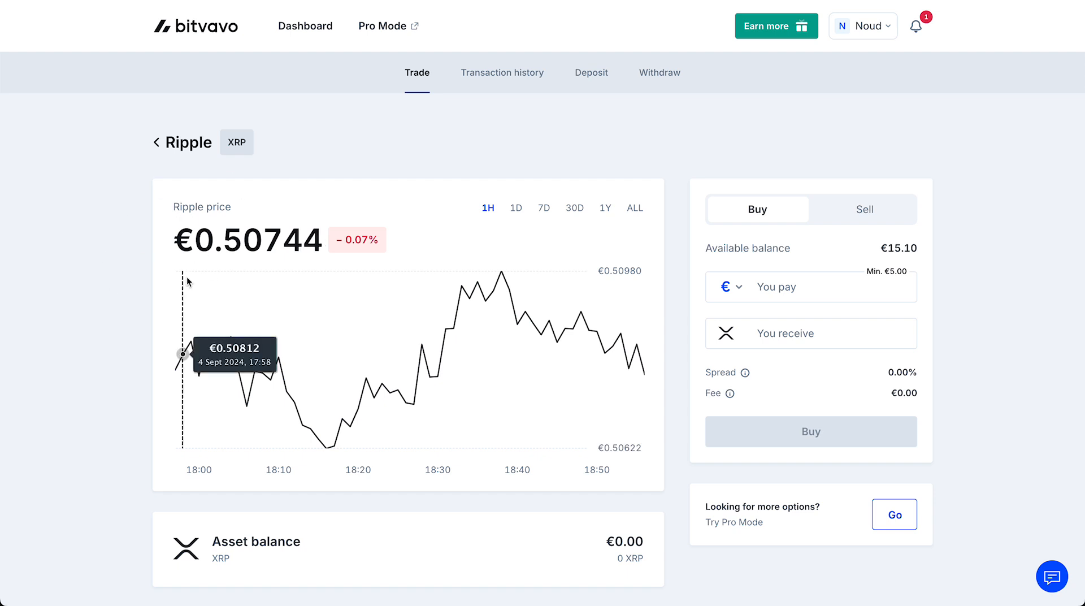
{"action": "mouse_move", "coordinate": [590, 73]}
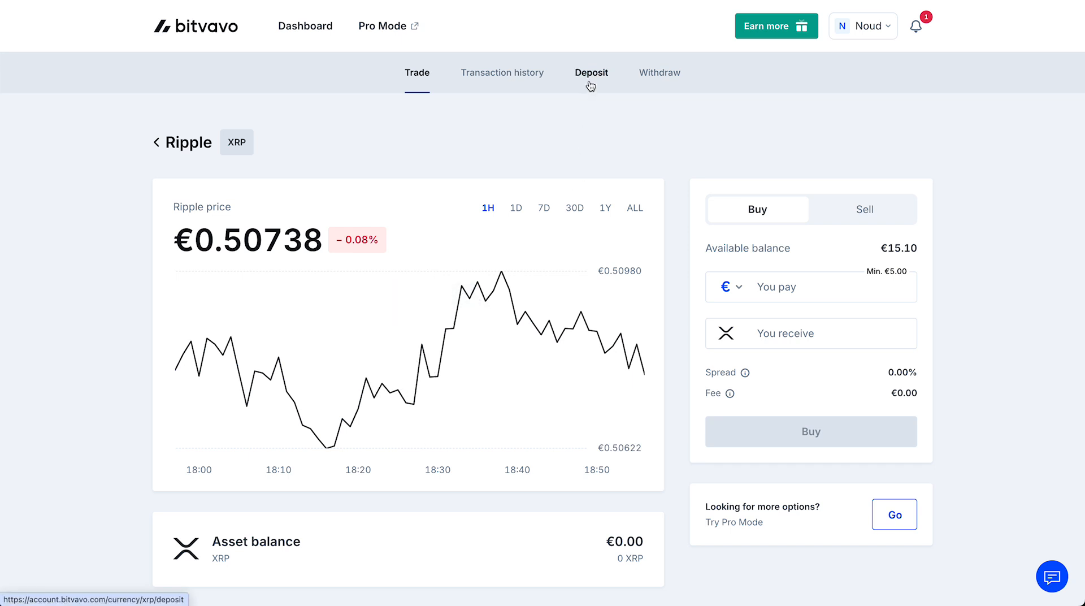
Go to Deposit XRP and select Ripple as the deposit network.
{"action": "left_click", "coordinate": [590, 73]}
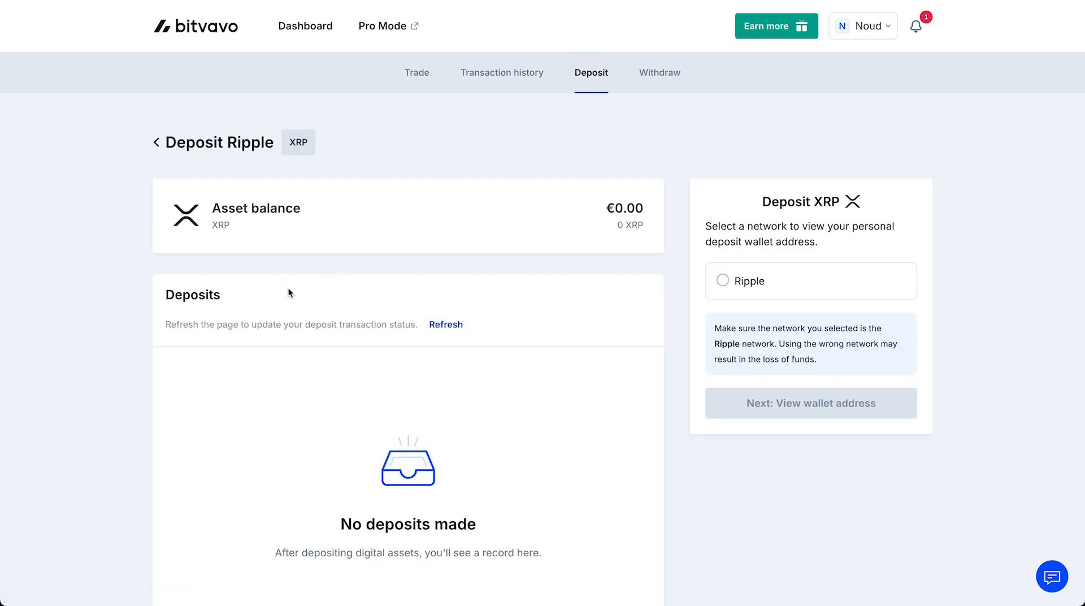
{"action": "mouse_move", "coordinate": [544, 420]}
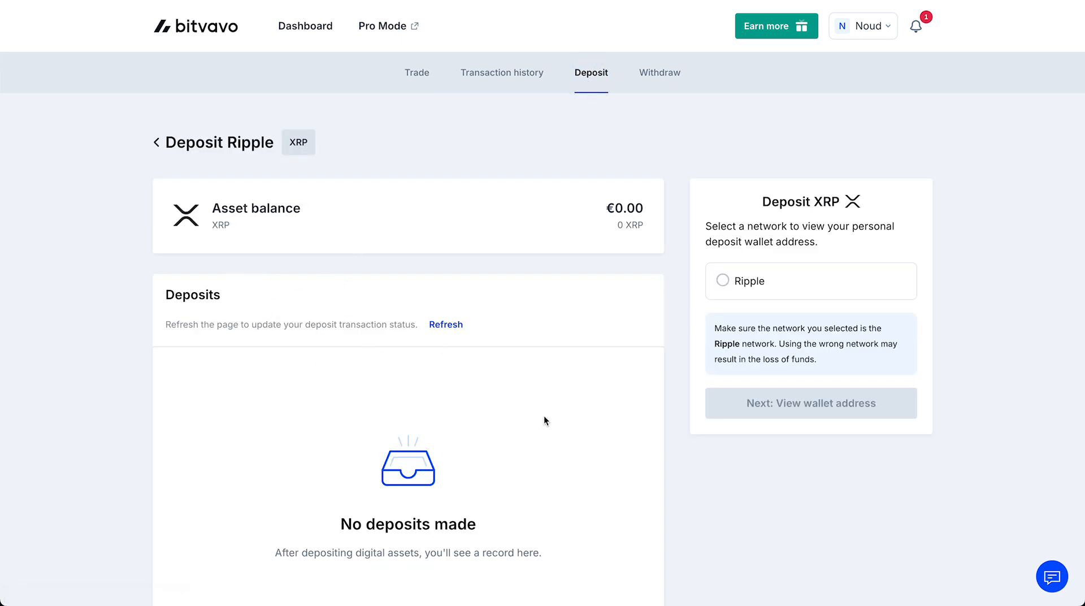
{"action": "mouse_move", "coordinate": [493, 207]}
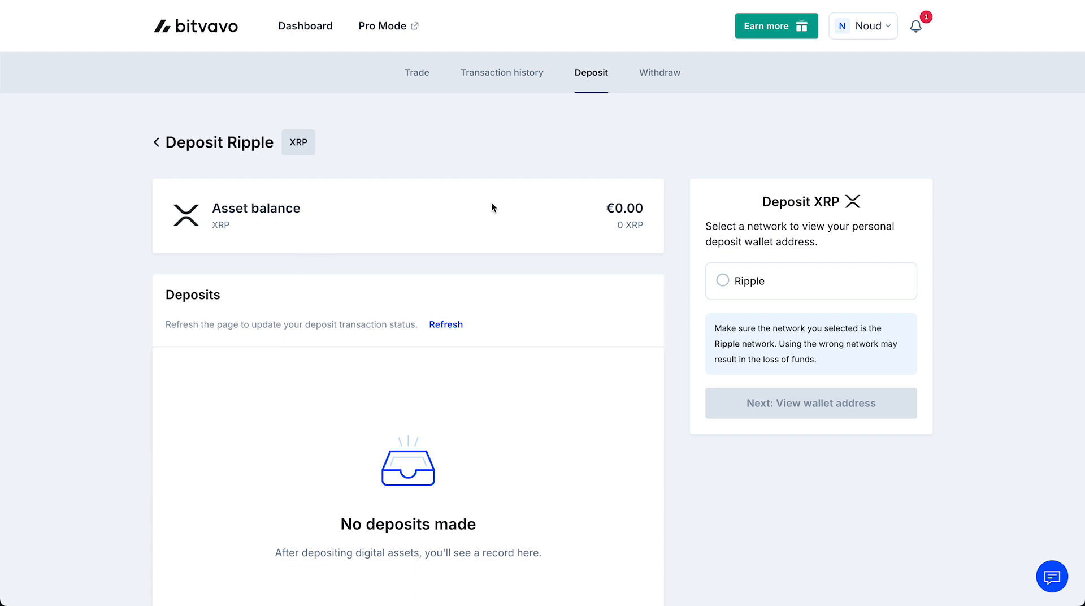
{"action": "mouse_move", "coordinate": [615, 232]}
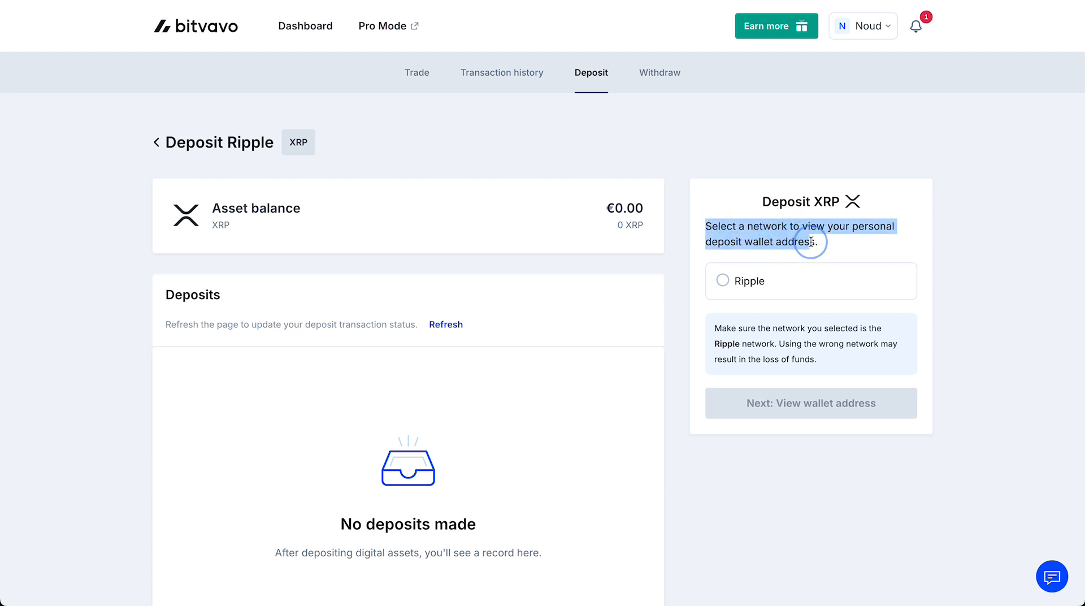
{"action": "left_click", "coordinate": [722, 281]}
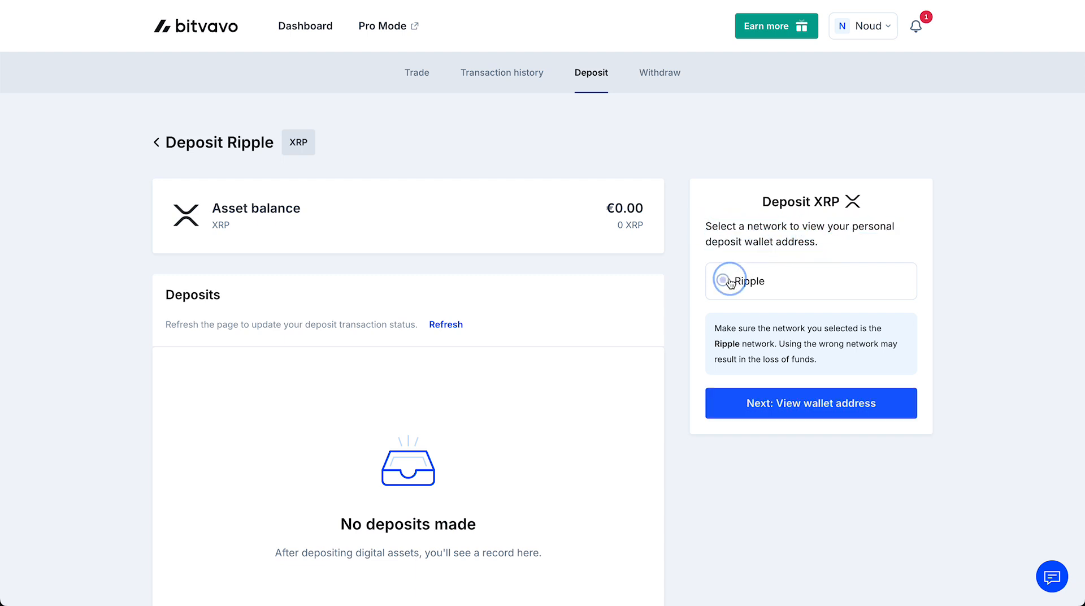
{"action": "left_click", "coordinate": [722, 280]}
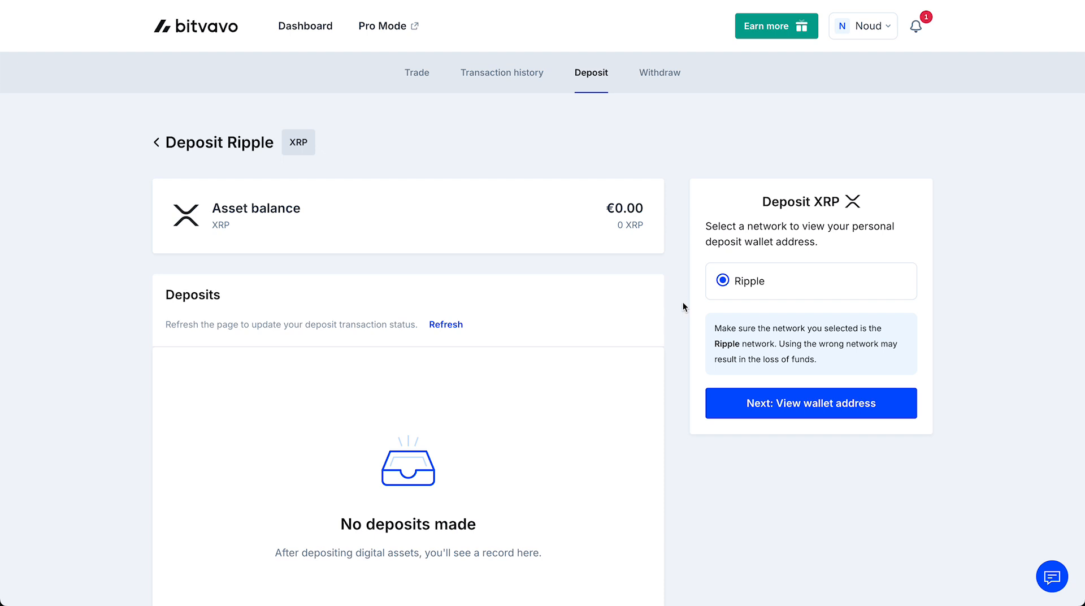
{"action": "mouse_move", "coordinate": [719, 268]}
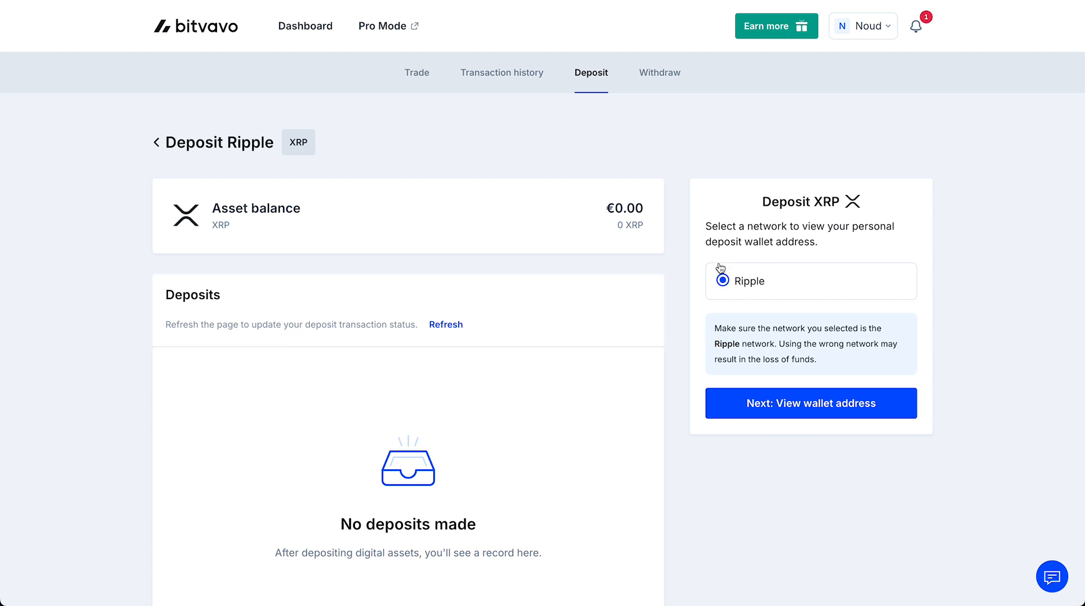
{"action": "mouse_move", "coordinate": [763, 274]}
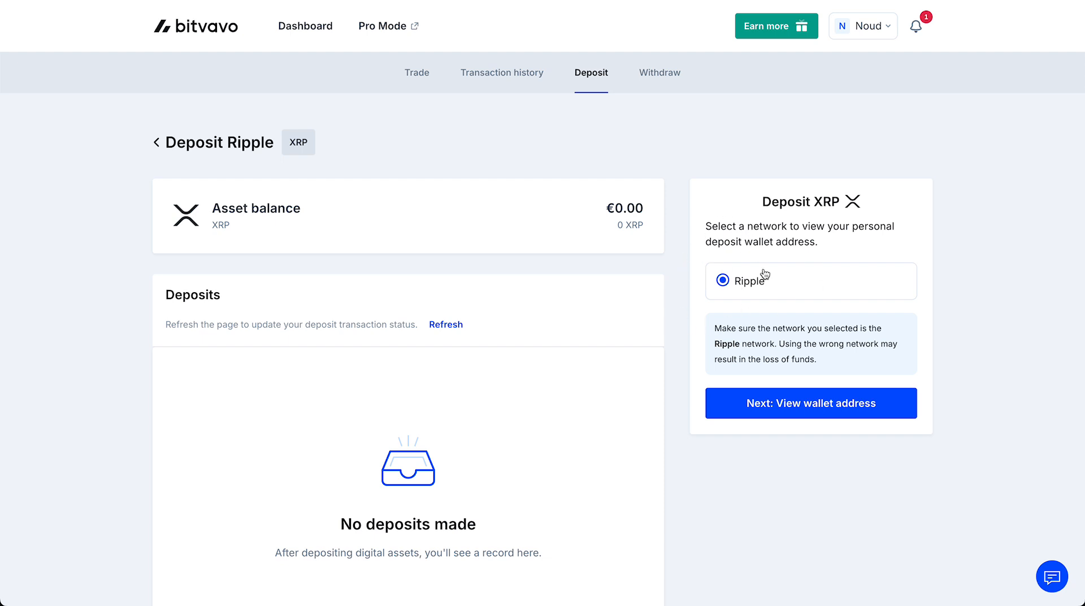
{"action": "mouse_move", "coordinate": [720, 289]}
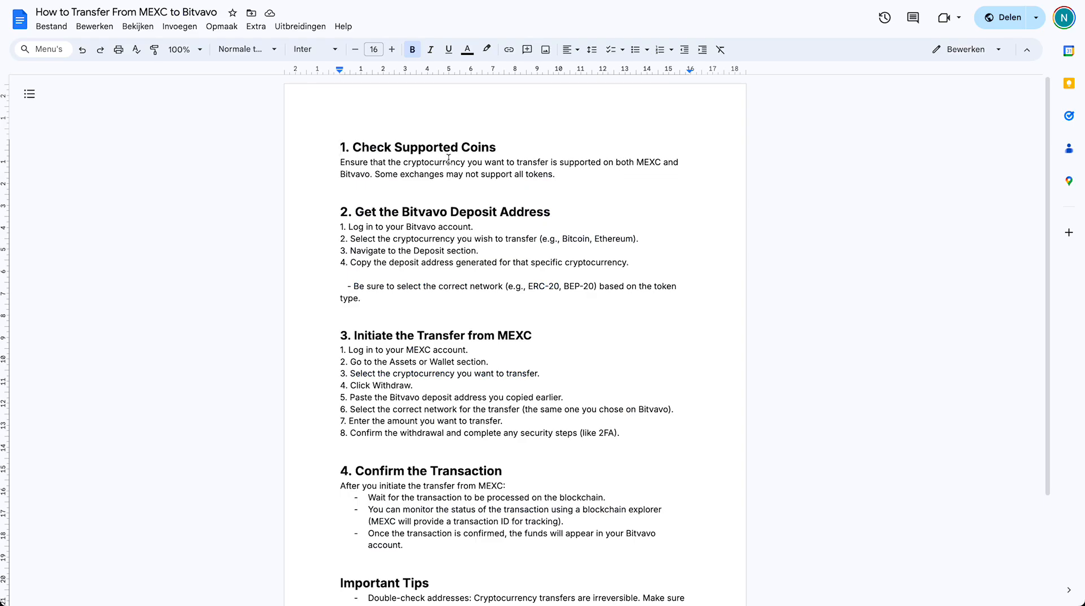
{"action": "mouse_move", "coordinate": [327, 142]}
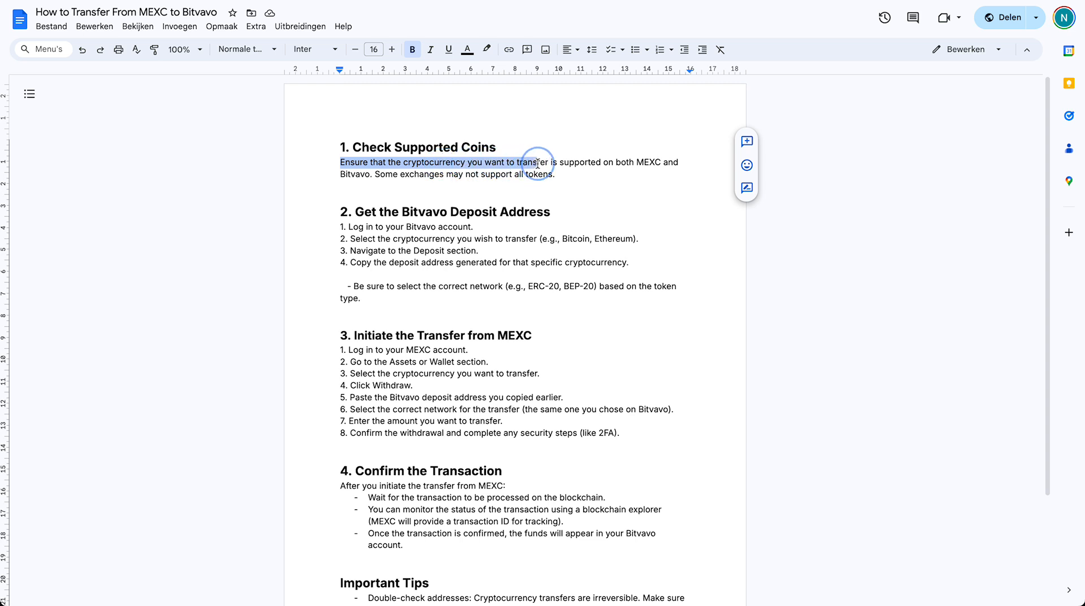
{"action": "left_click_drag", "start_coordinate": [535, 161], "coordinate": [611, 167]}
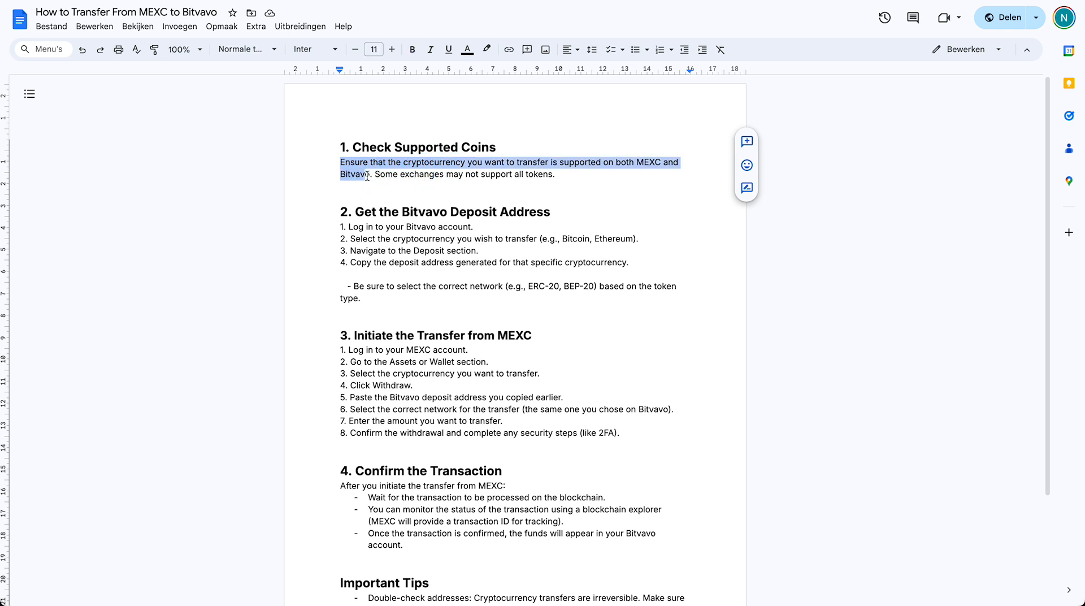
{"action": "left_click", "coordinate": [371, 174]}
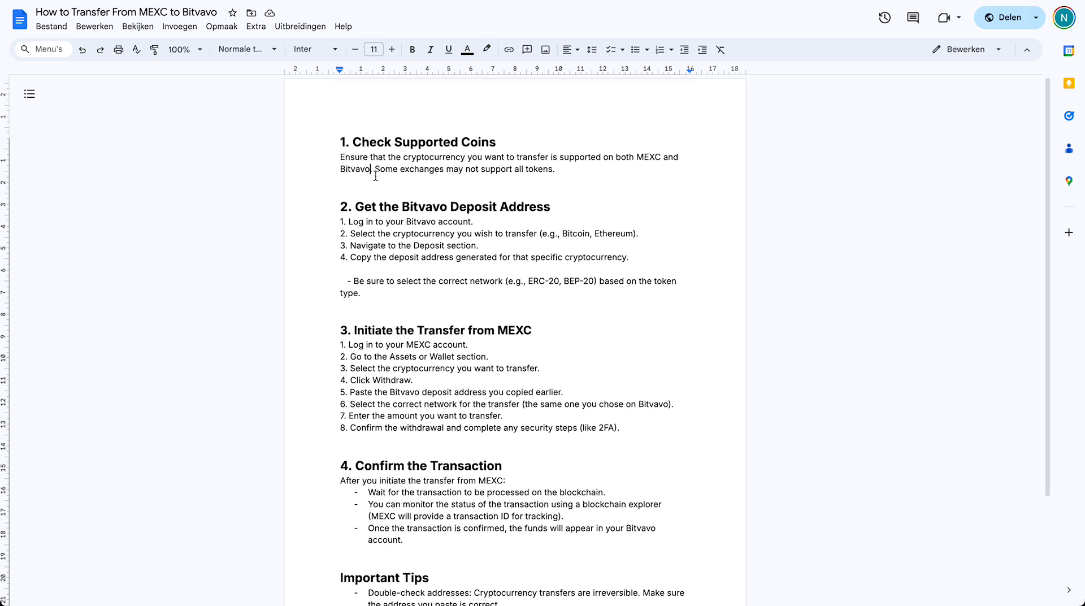
{"action": "scroll", "scroll_direction": "down", "scroll_amount": 3}
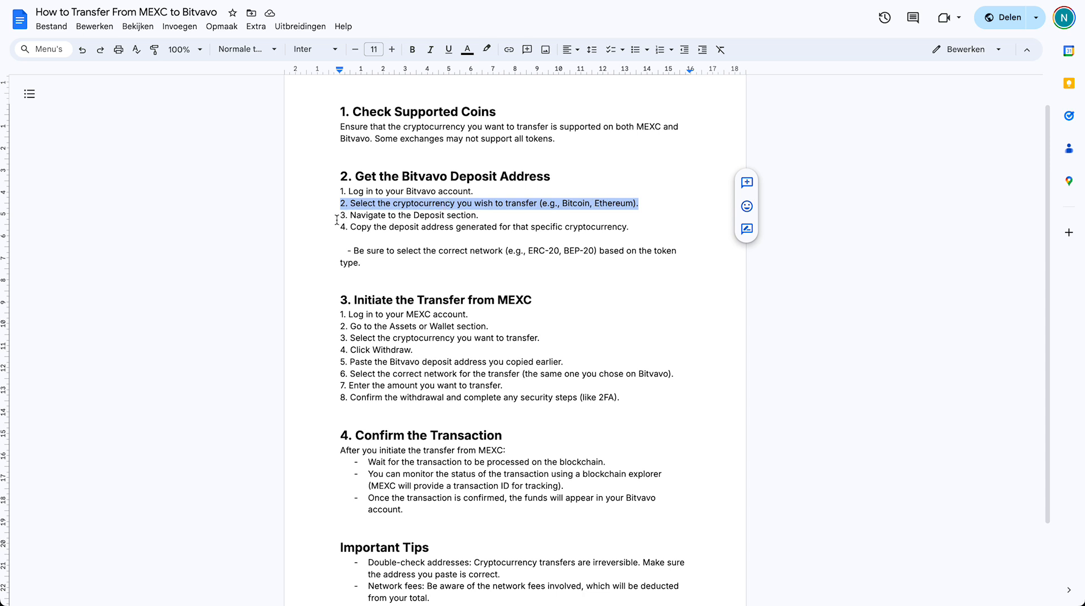
{"action": "triple_click", "coordinate": [408, 216]}
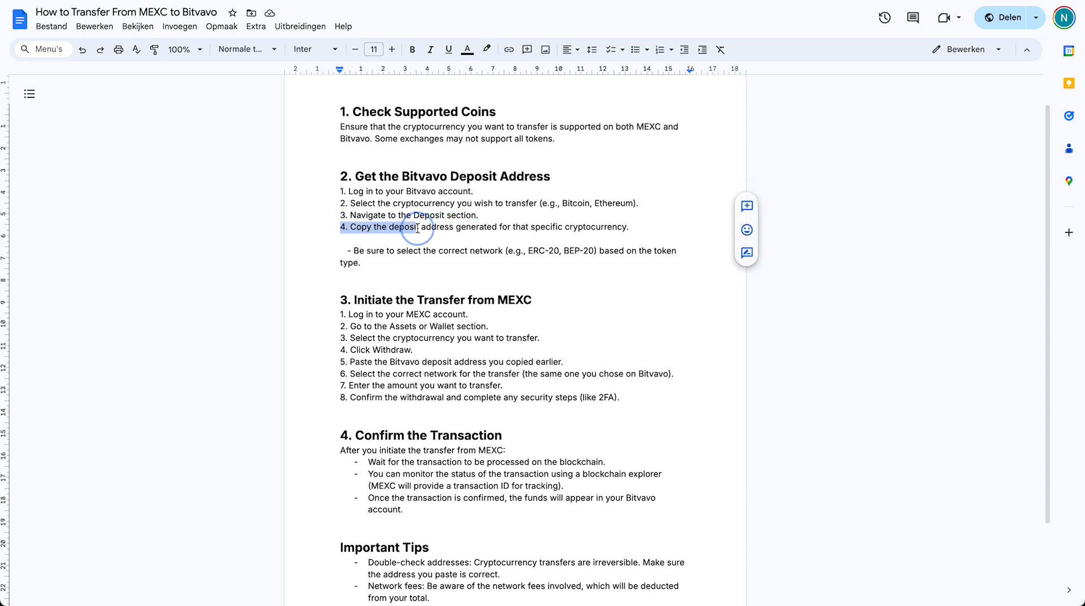
{"action": "left_click_drag", "start_coordinate": [415, 227], "coordinate": [522, 227]}
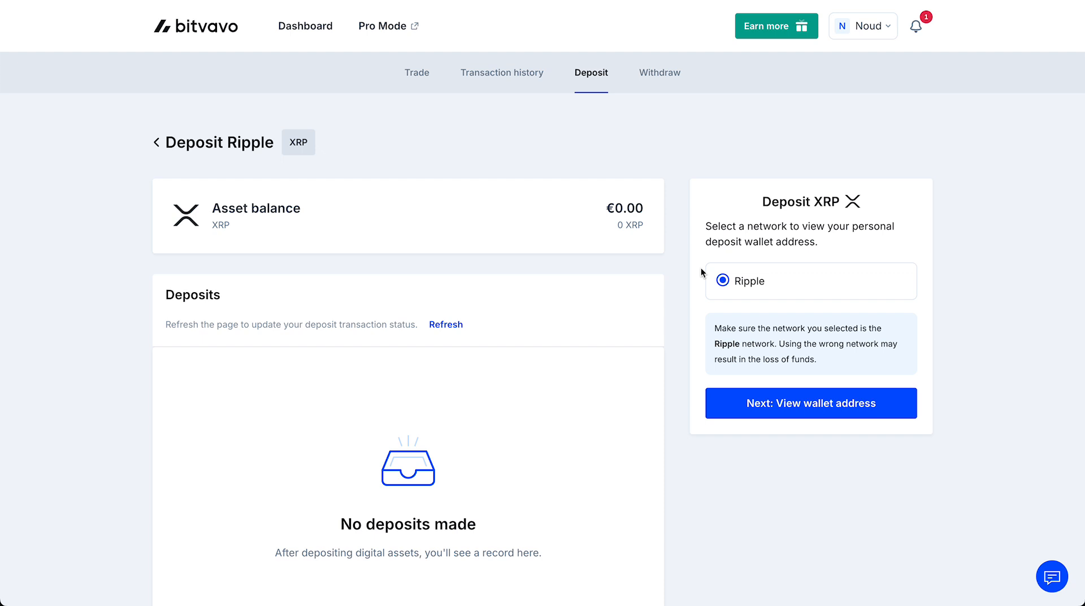
{"action": "mouse_move", "coordinate": [685, 83]}
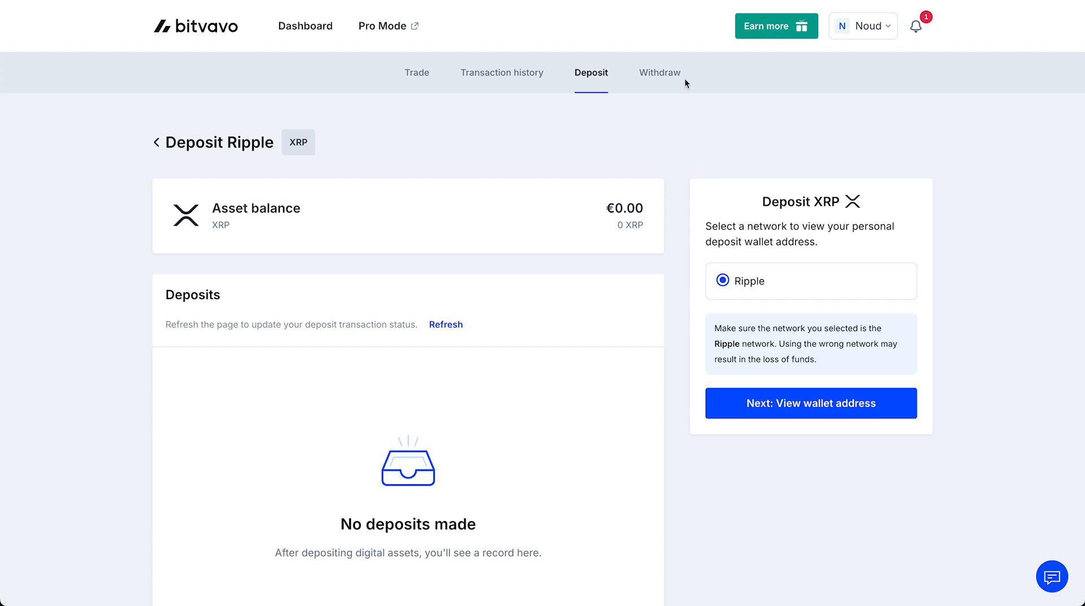
{"action": "mouse_move", "coordinate": [655, 141]}
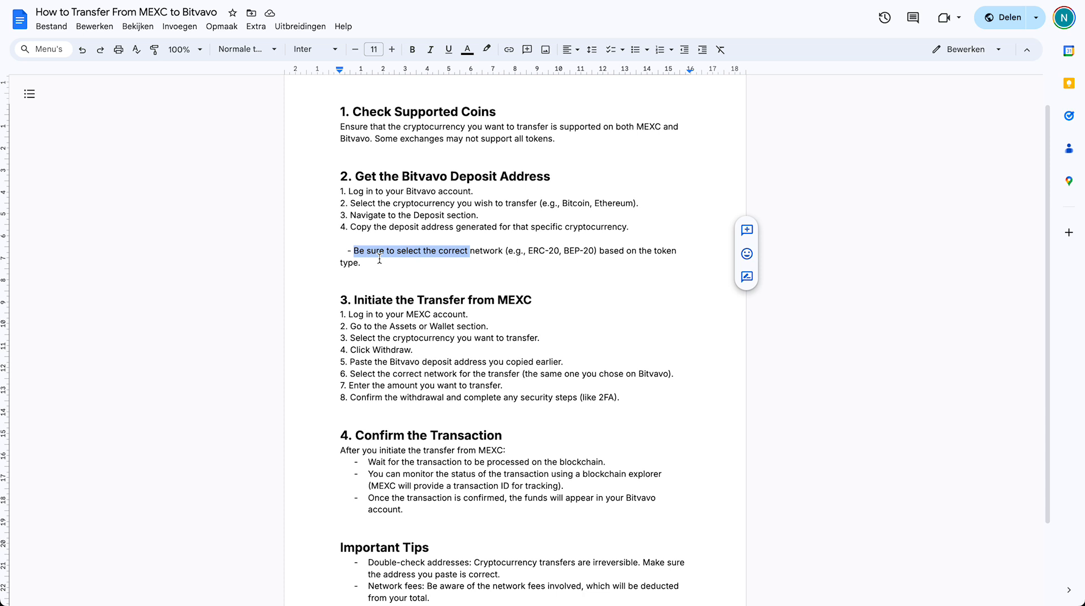
{"action": "mouse_move", "coordinate": [496, 264]}
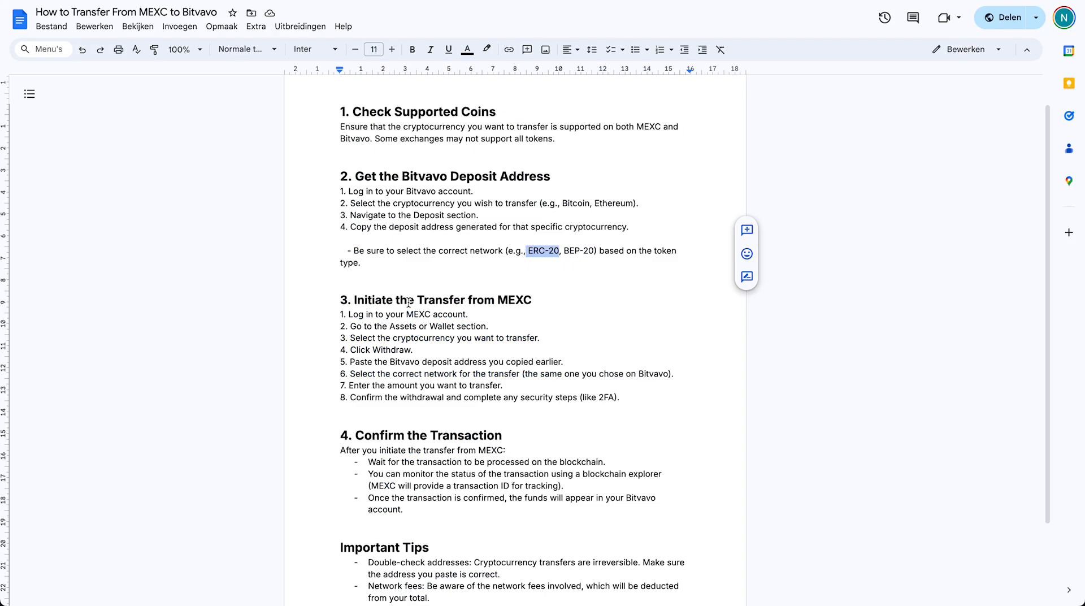
{"action": "scroll", "scroll_direction": "down", "scroll_amount": 3}
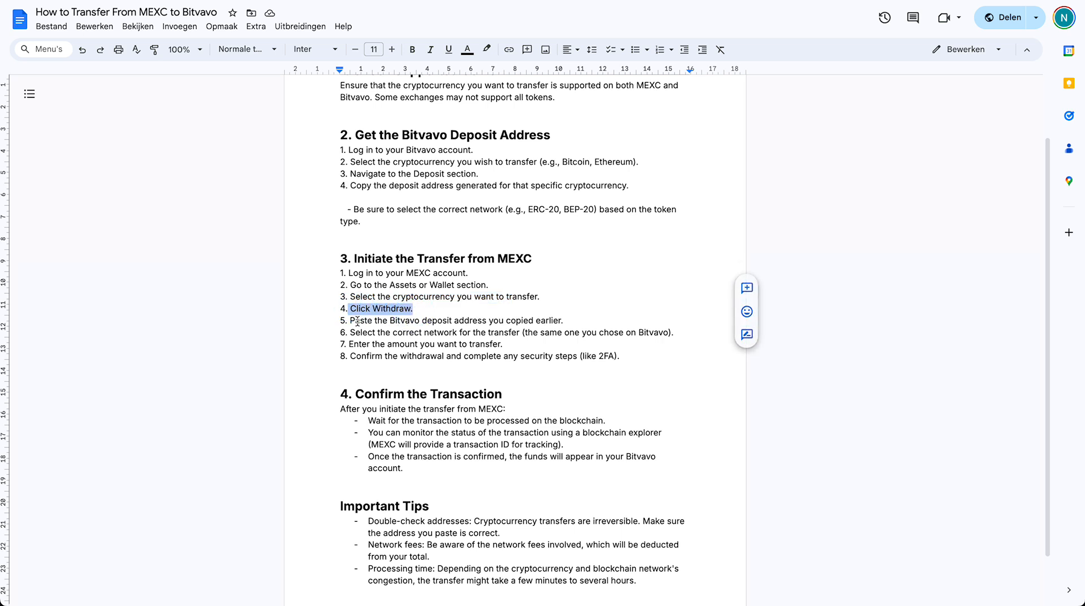
{"action": "double_click", "coordinate": [391, 319]}
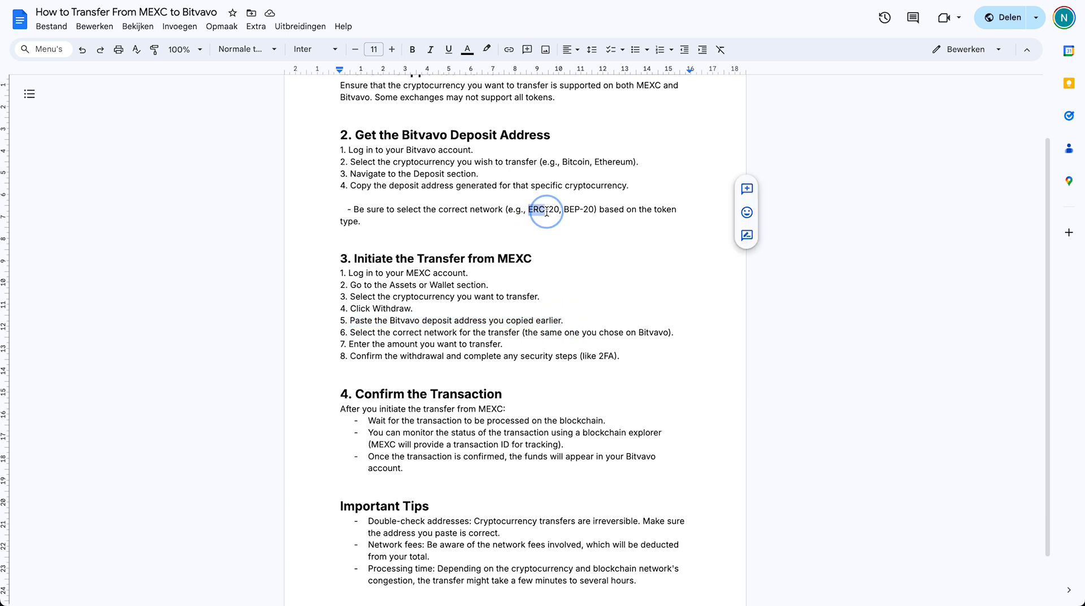
{"action": "double_click", "coordinate": [542, 209]}
{"action": "type", "text": "-"}
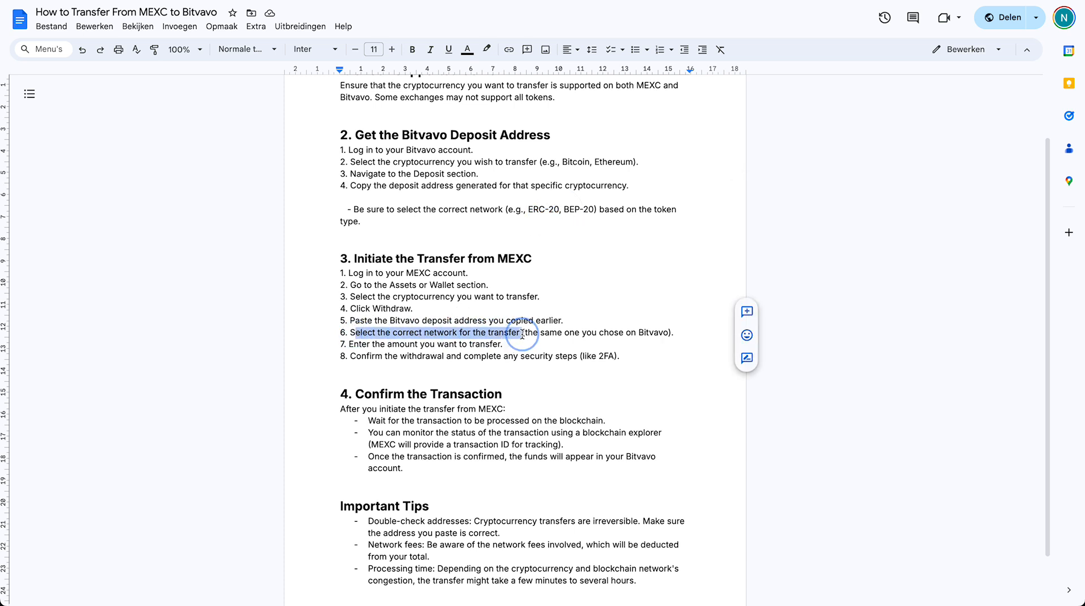
{"action": "left_click_drag", "start_coordinate": [522, 332], "coordinate": [434, 333]}
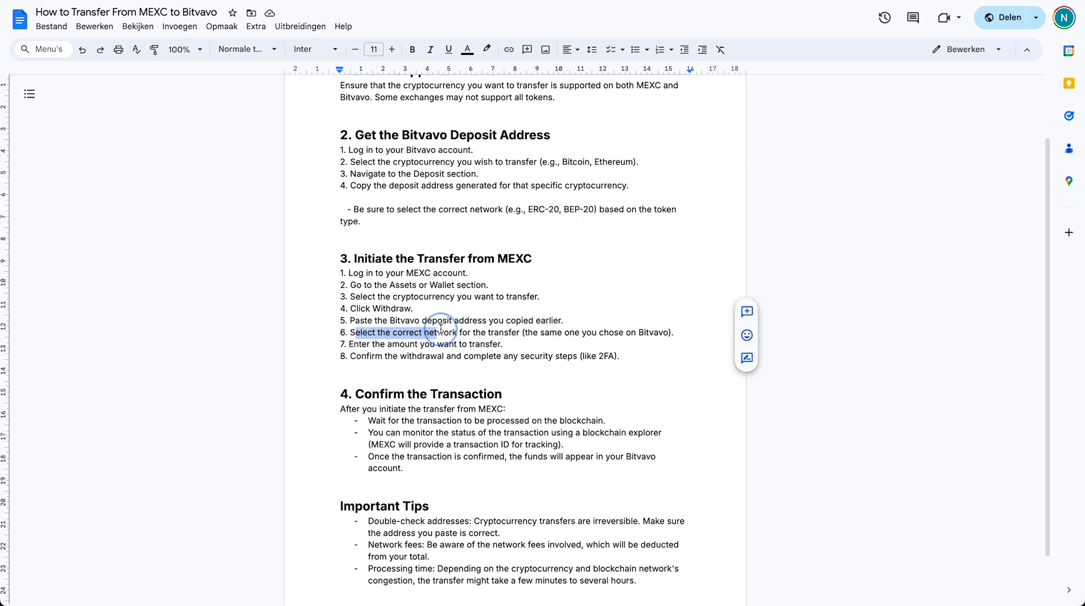
{"action": "left_click_drag", "start_coordinate": [437, 333], "coordinate": [506, 332]}
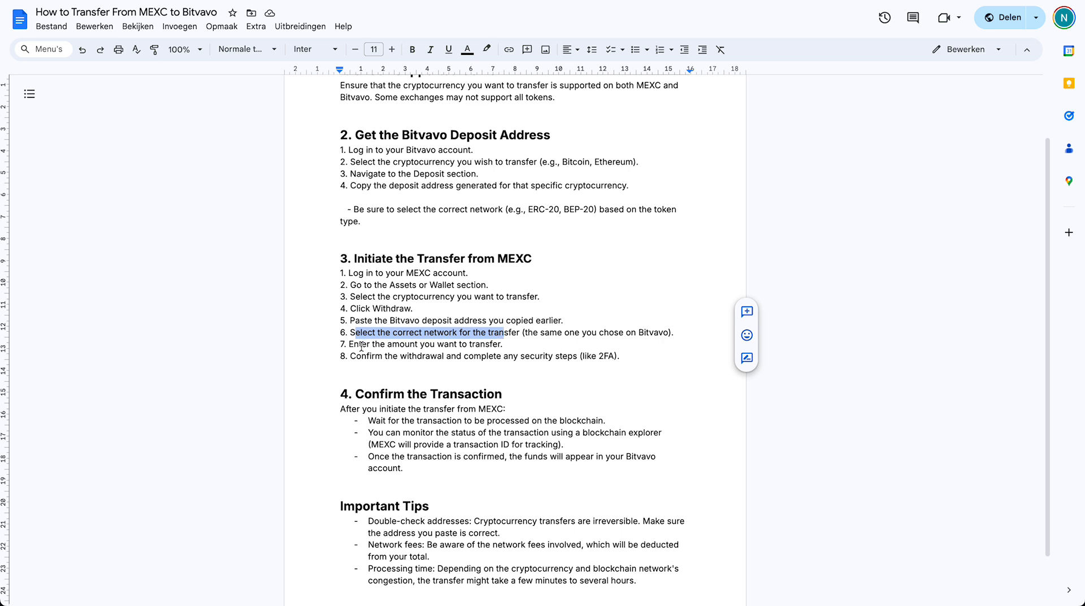
{"action": "triple_click", "coordinate": [426, 343]}
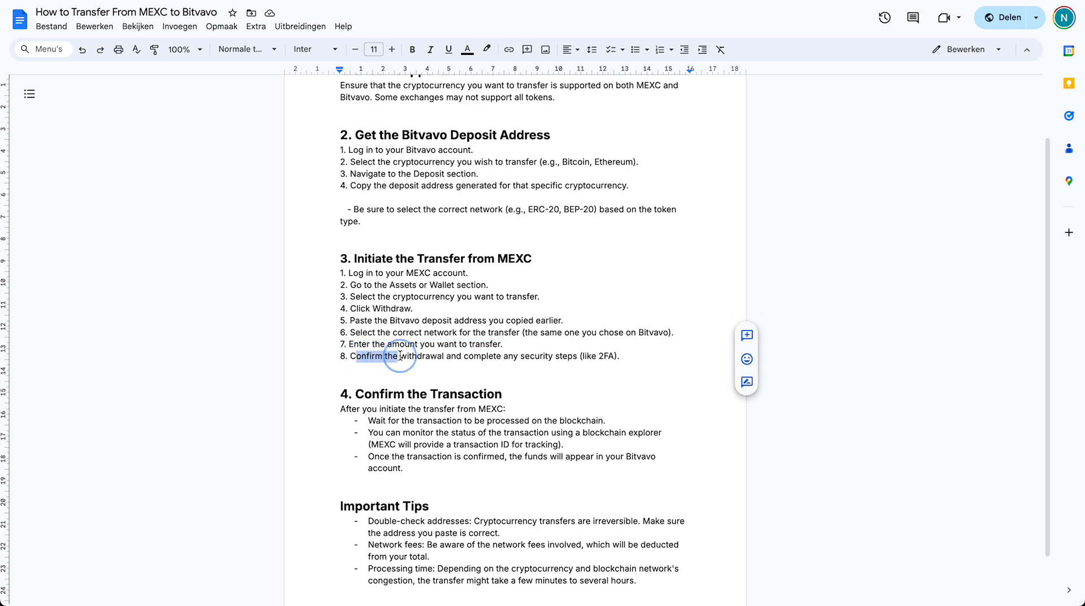
{"action": "left_click_drag", "start_coordinate": [353, 354], "coordinate": [560, 355]}
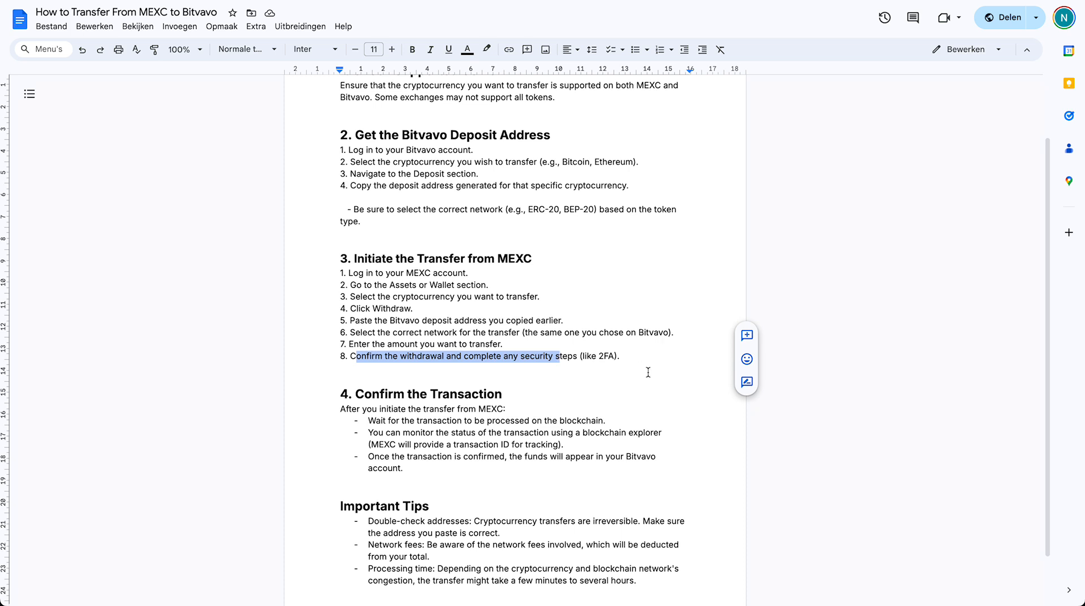
{"action": "scroll", "scroll_direction": "down", "scroll_amount": 3}
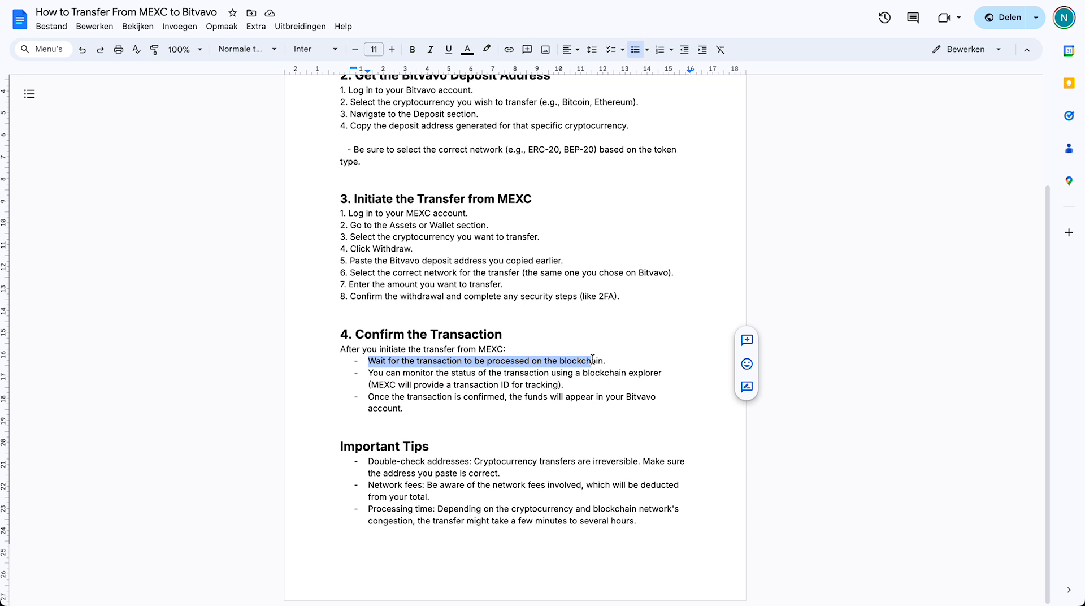
{"action": "mouse_move", "coordinate": [534, 314]}
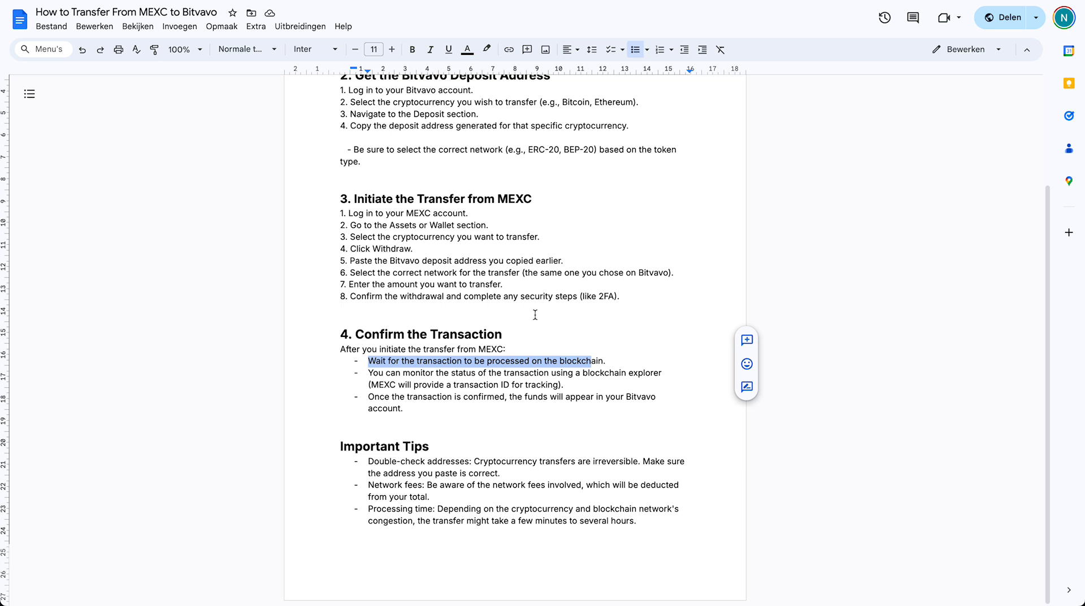
{"action": "mouse_move", "coordinate": [417, 376]}
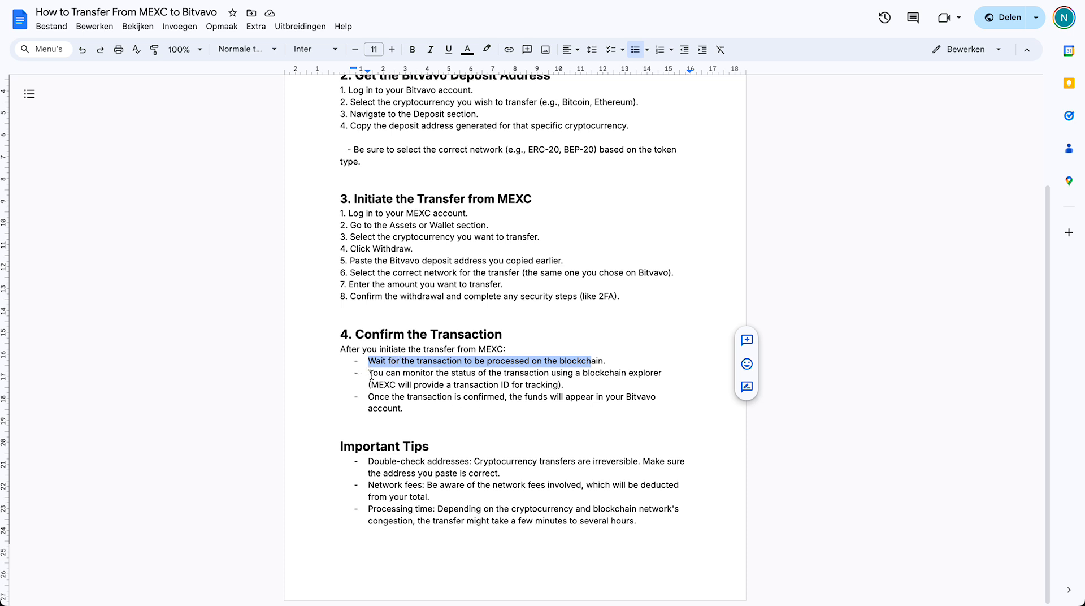
{"action": "left_click", "coordinate": [443, 374]}
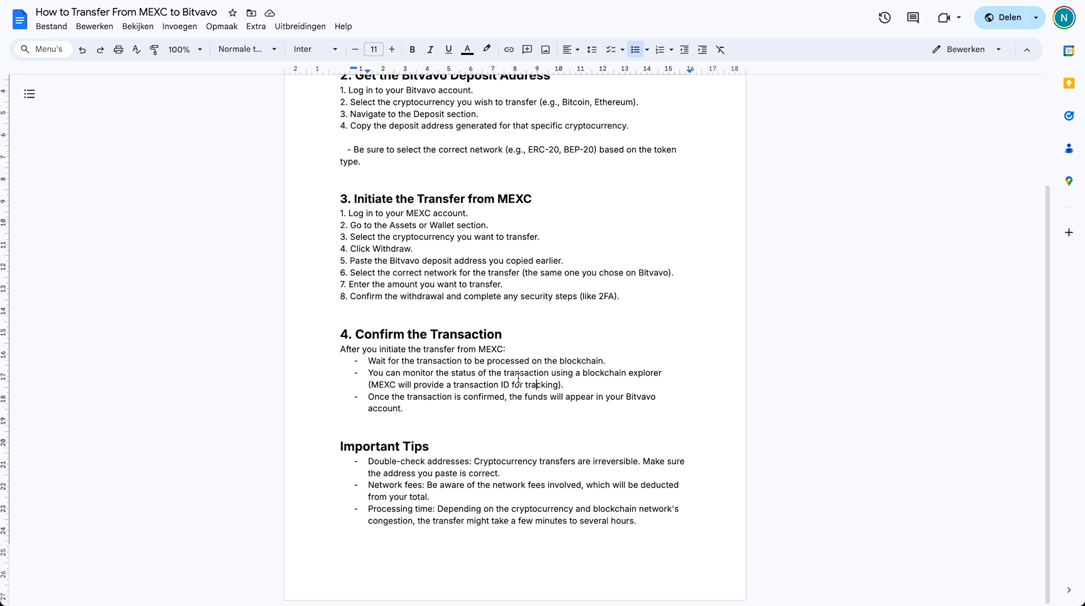
{"action": "mouse_move", "coordinate": [430, 257]}
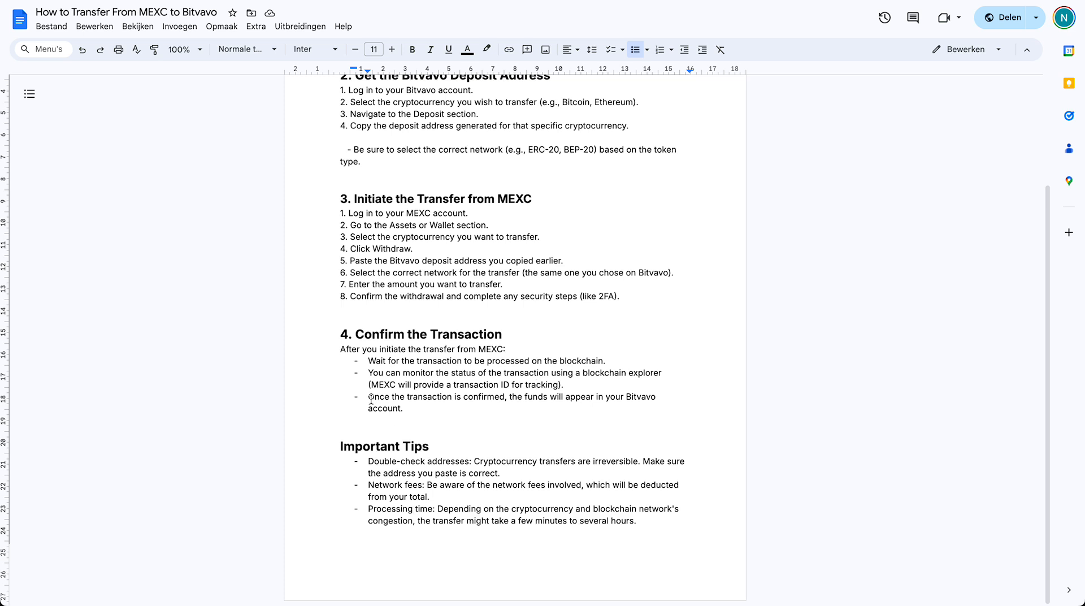
{"action": "double_click", "coordinate": [409, 395]}
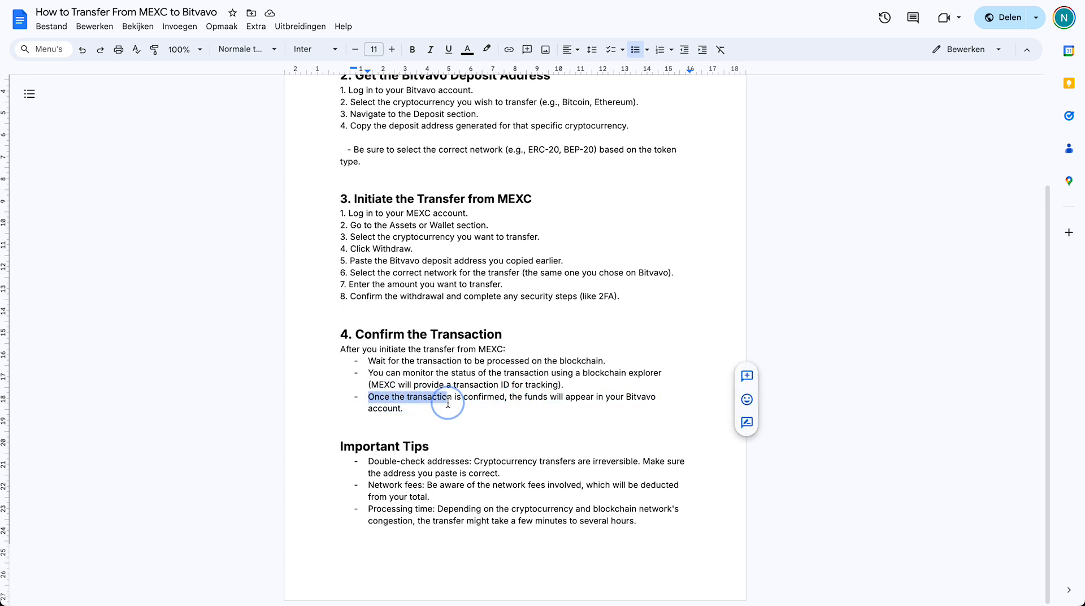
{"action": "left_click_drag", "start_coordinate": [449, 397], "coordinate": [409, 408]}
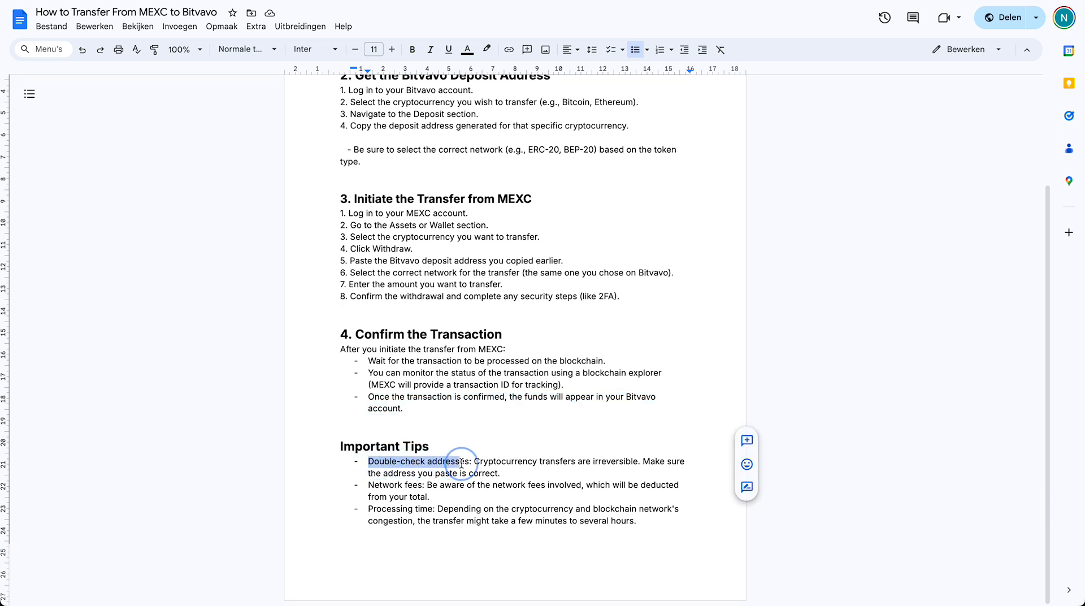
{"action": "left_click", "coordinate": [461, 461]}
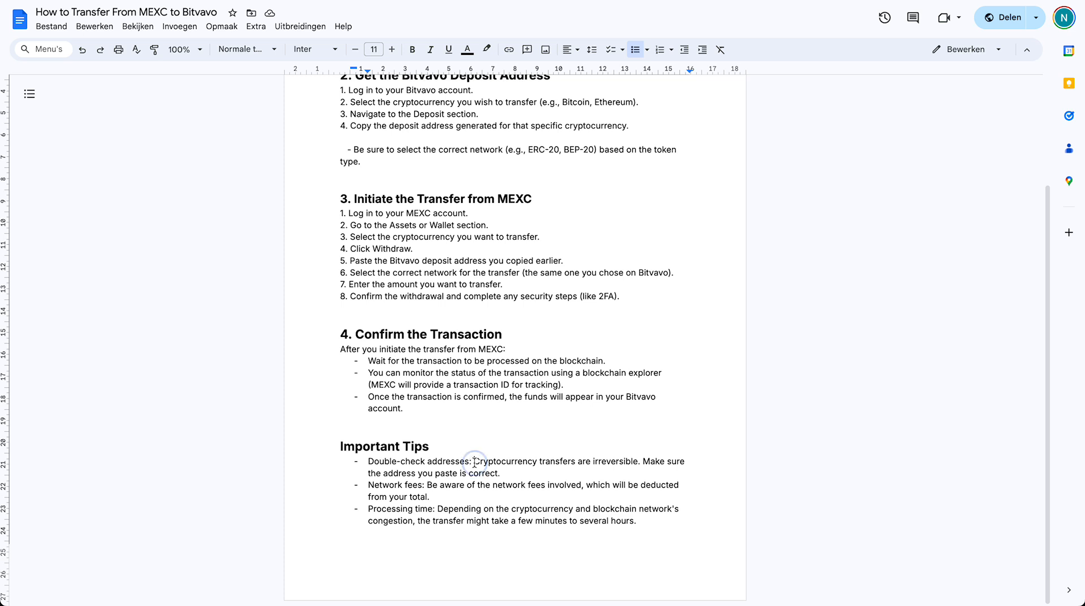
{"action": "left_click_drag", "start_coordinate": [475, 461], "coordinate": [498, 472]}
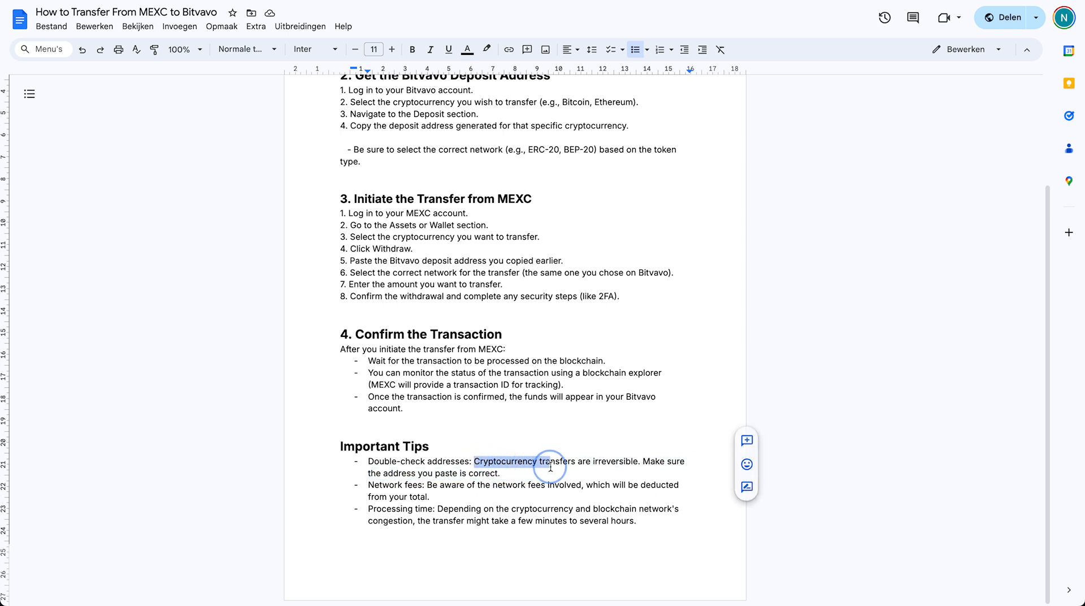
{"action": "left_click_drag", "start_coordinate": [551, 467], "coordinate": [596, 466]}
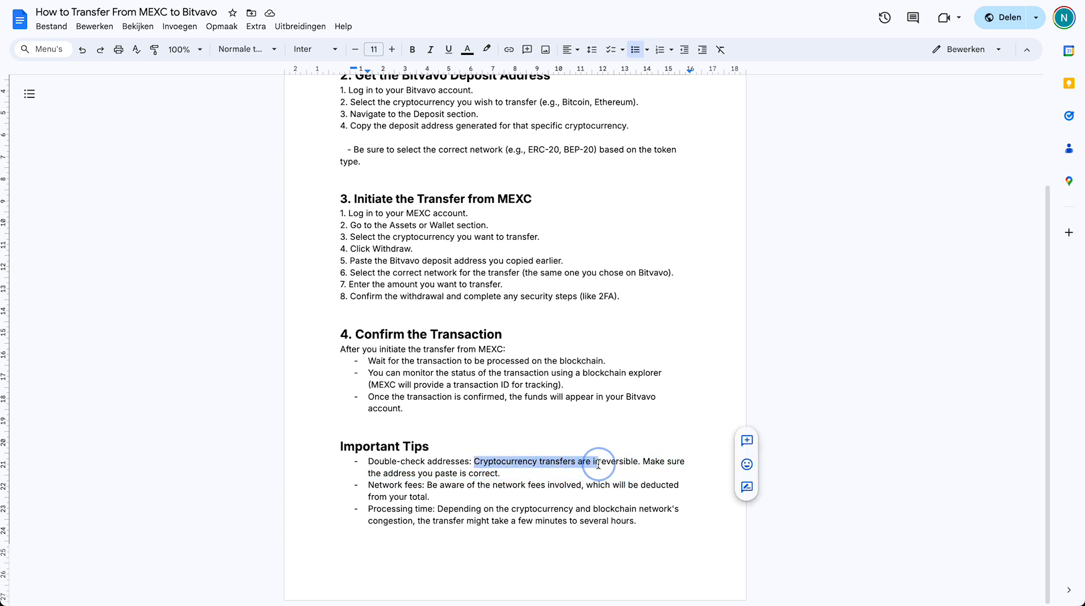
{"action": "left_click_drag", "start_coordinate": [593, 461], "coordinate": [620, 461]}
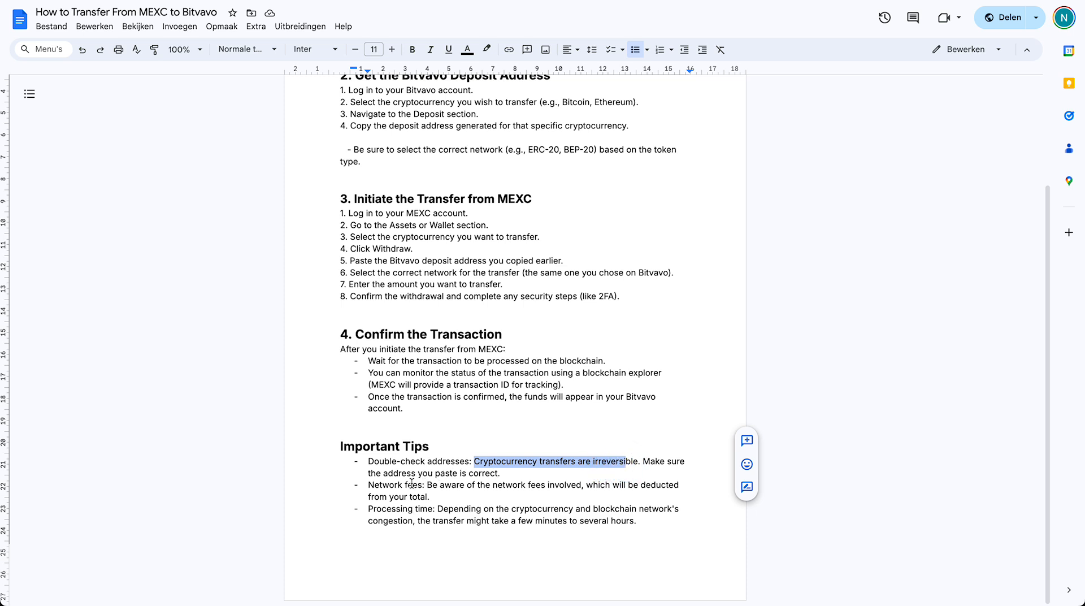
{"action": "left_click_drag", "start_coordinate": [381, 472], "coordinate": [494, 473]}
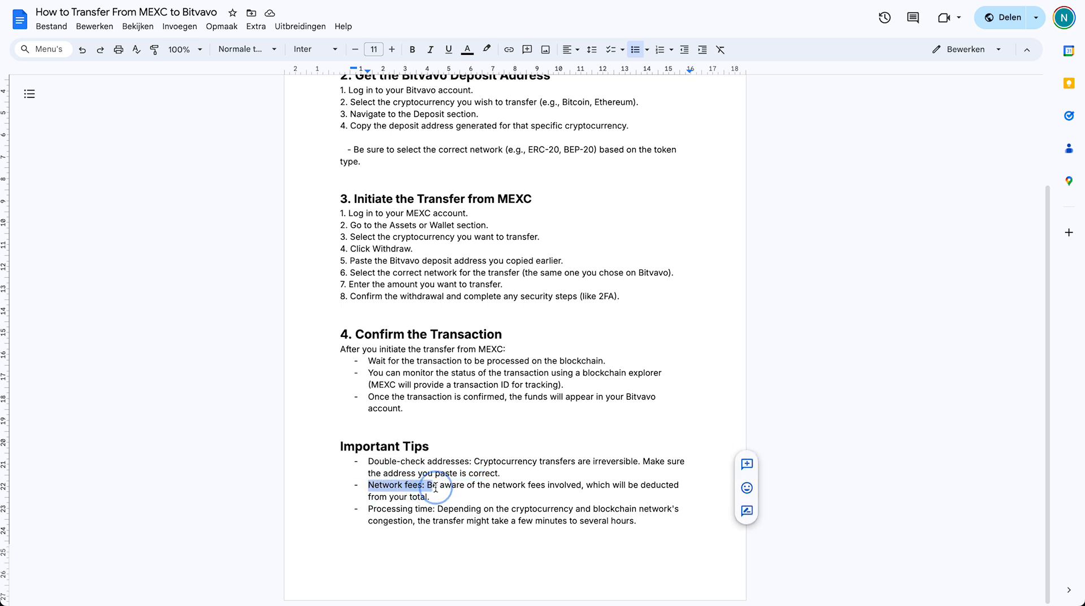
{"action": "left_click_drag", "start_coordinate": [429, 484], "coordinate": [577, 485]}
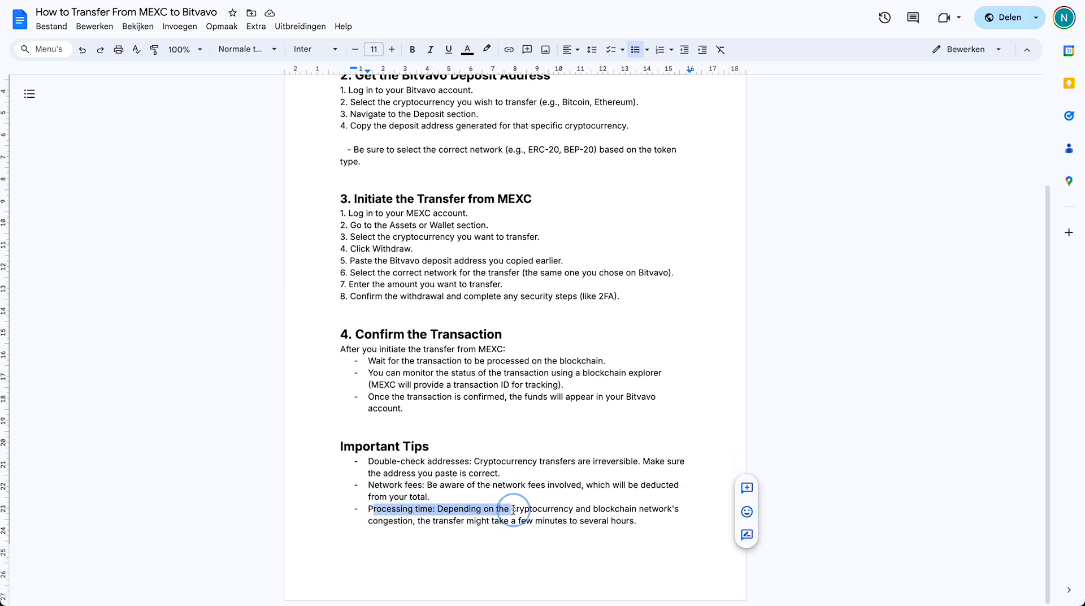
{"action": "left_click_drag", "start_coordinate": [511, 508], "coordinate": [554, 508]}
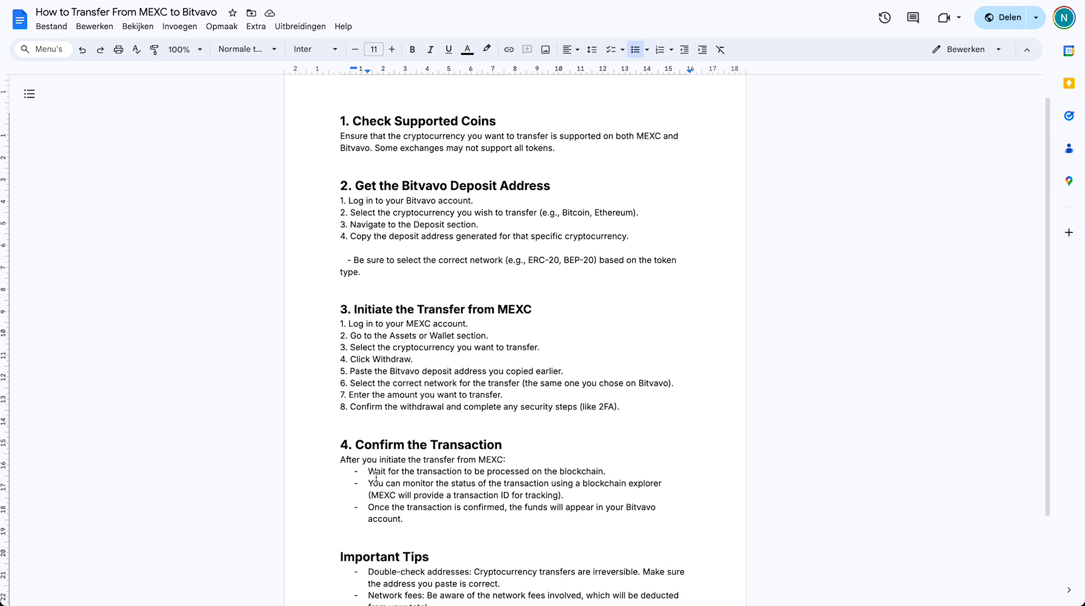
{"action": "scroll", "scroll_direction": "down", "scroll_amount": 3}
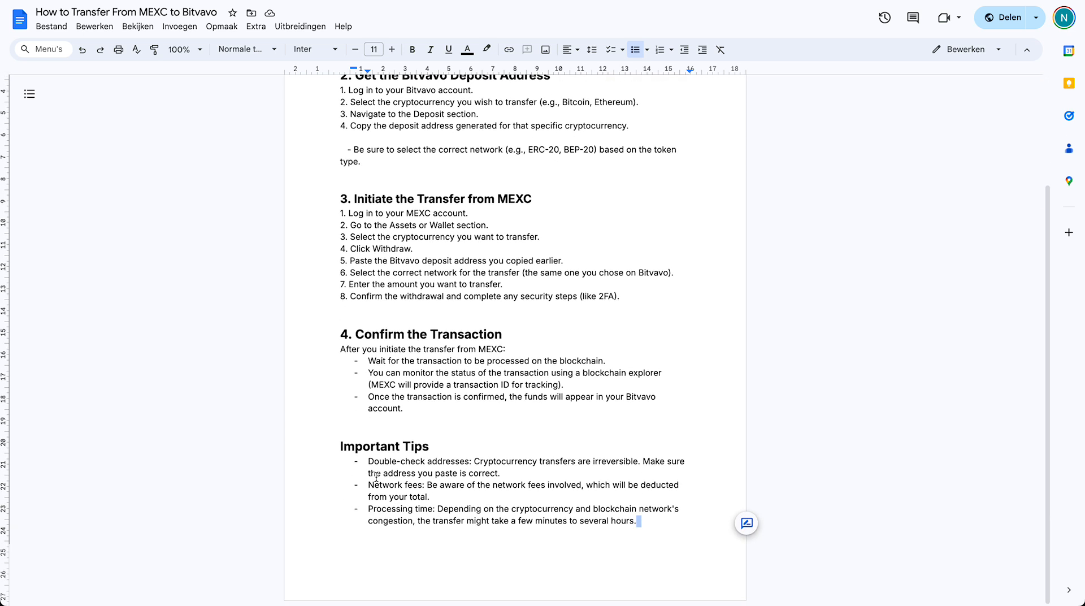
{"action": "scroll", "scroll_direction": "up", "scroll_amount": 3}
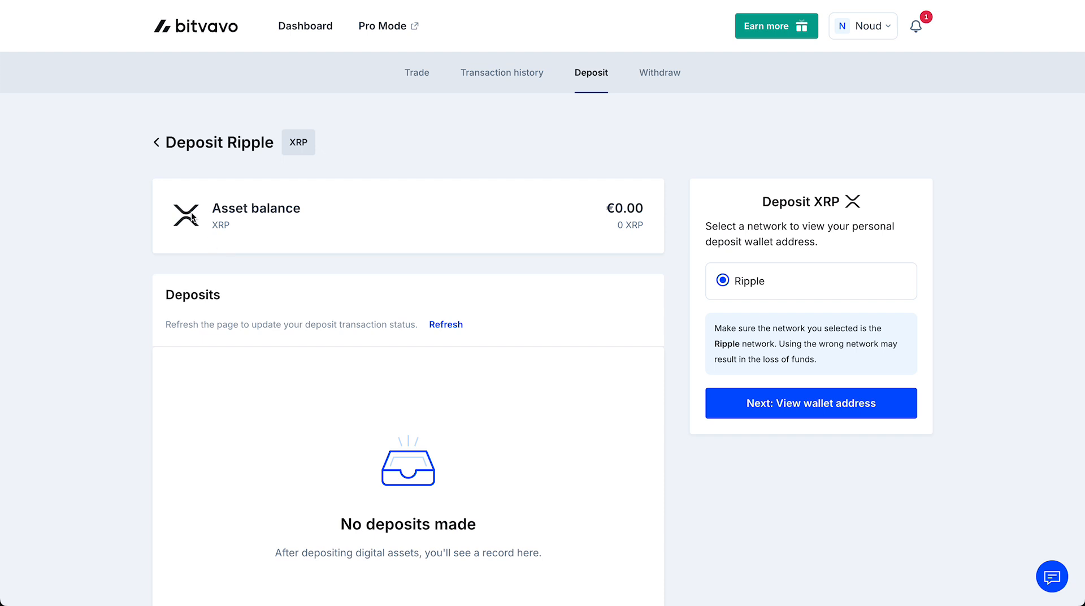
{"action": "mouse_move", "coordinate": [127, 281]}
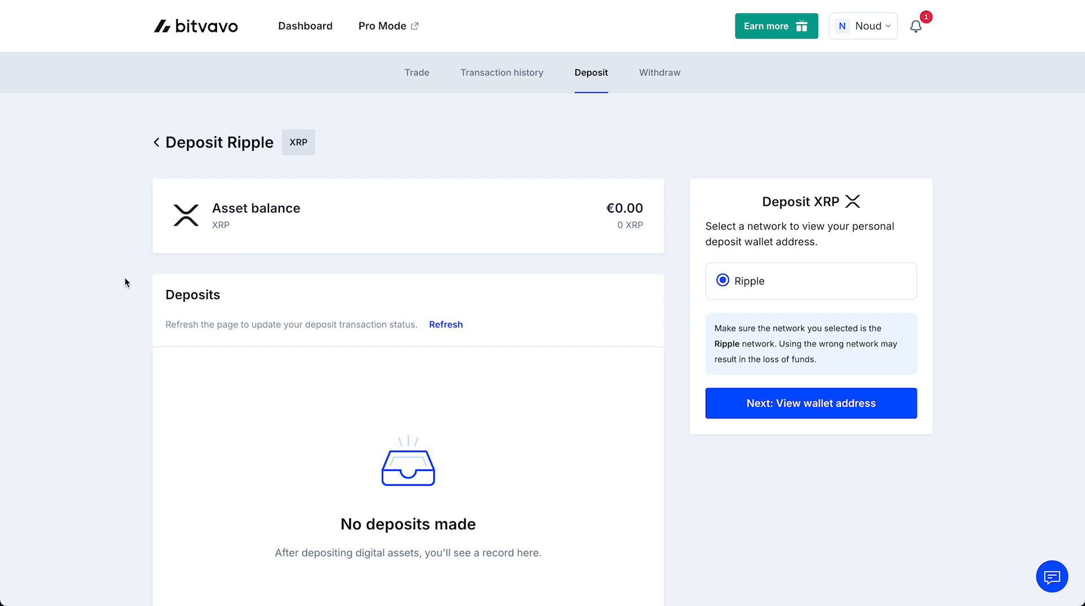